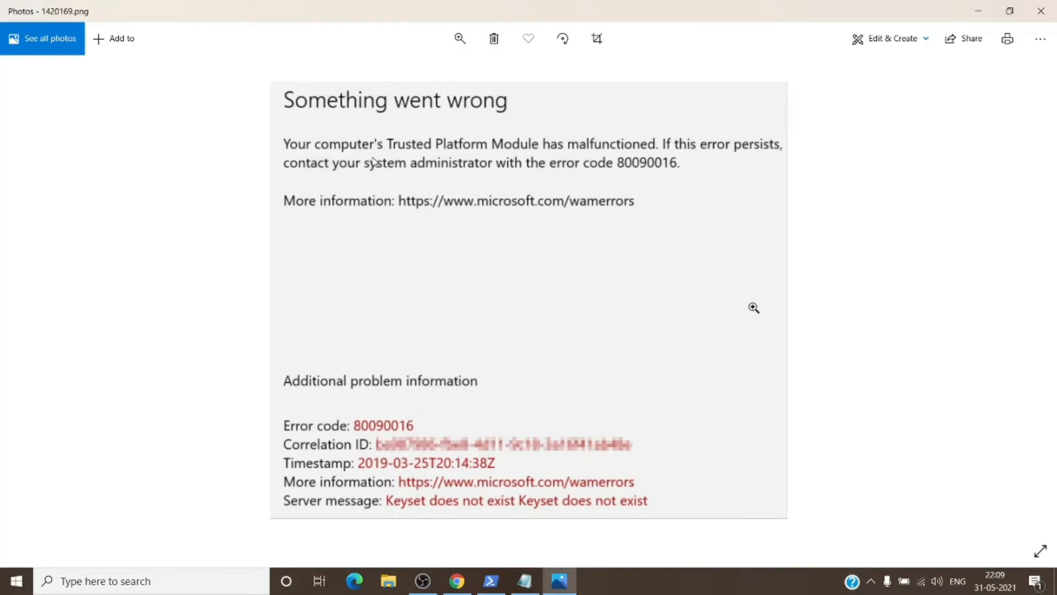
{"action": "mouse_move", "coordinate": [404, 161]}
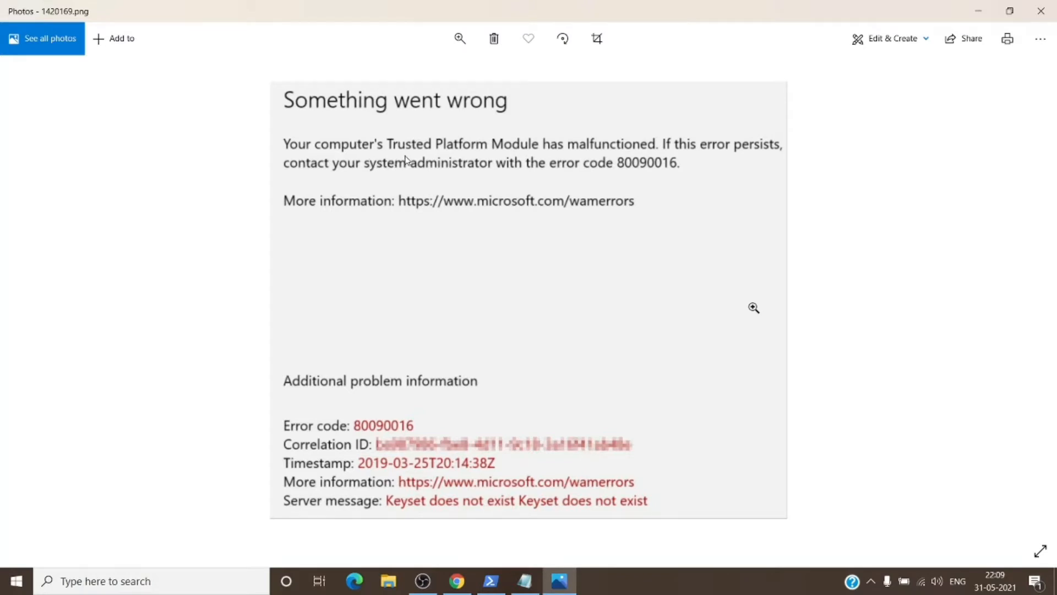
{"action": "mouse_move", "coordinate": [678, 160]}
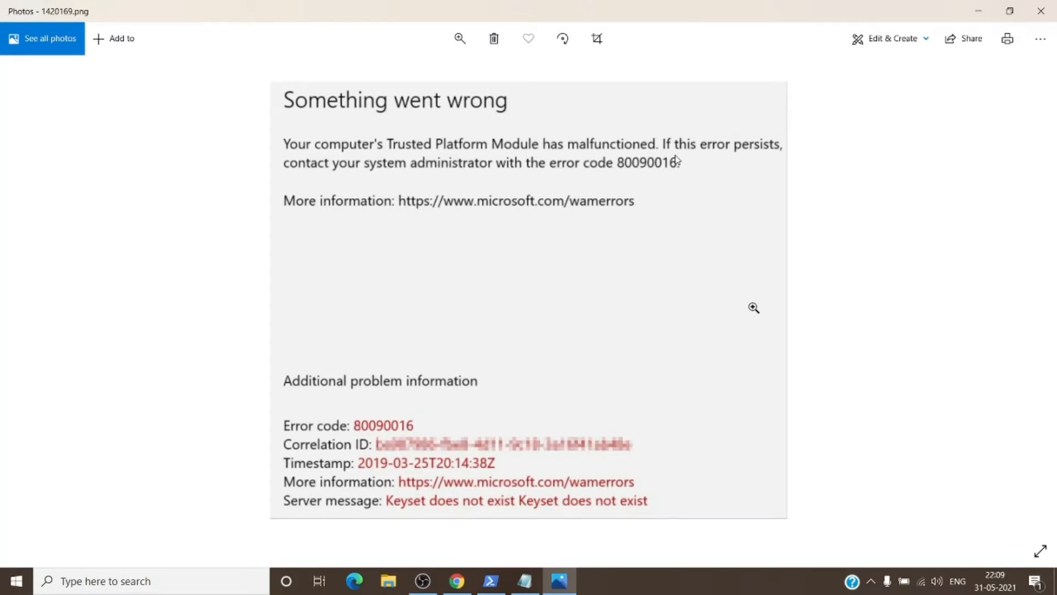
{"action": "mouse_move", "coordinate": [661, 172]}
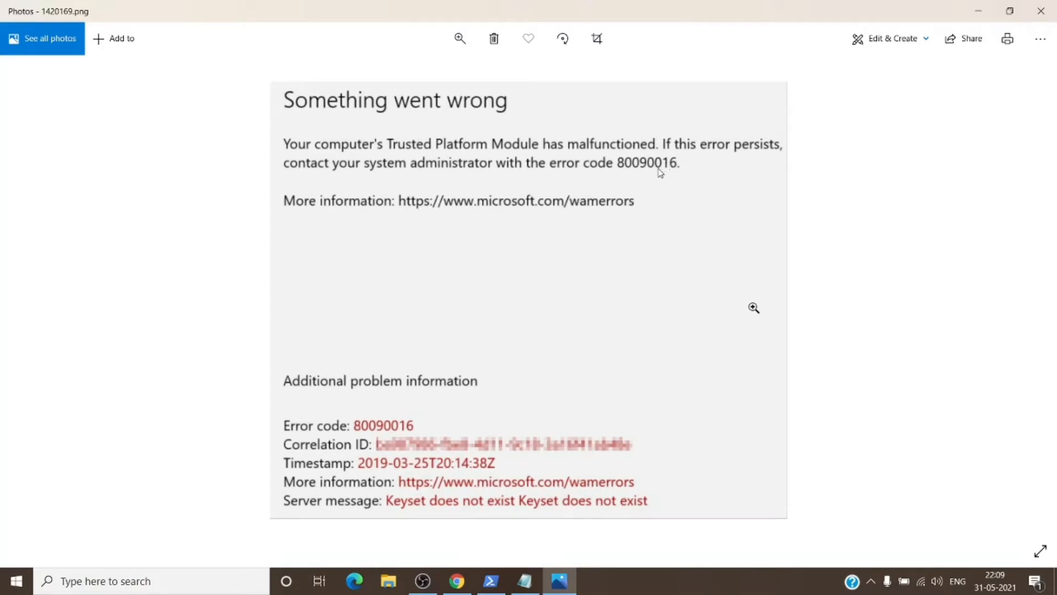
{"action": "mouse_move", "coordinate": [978, 11]}
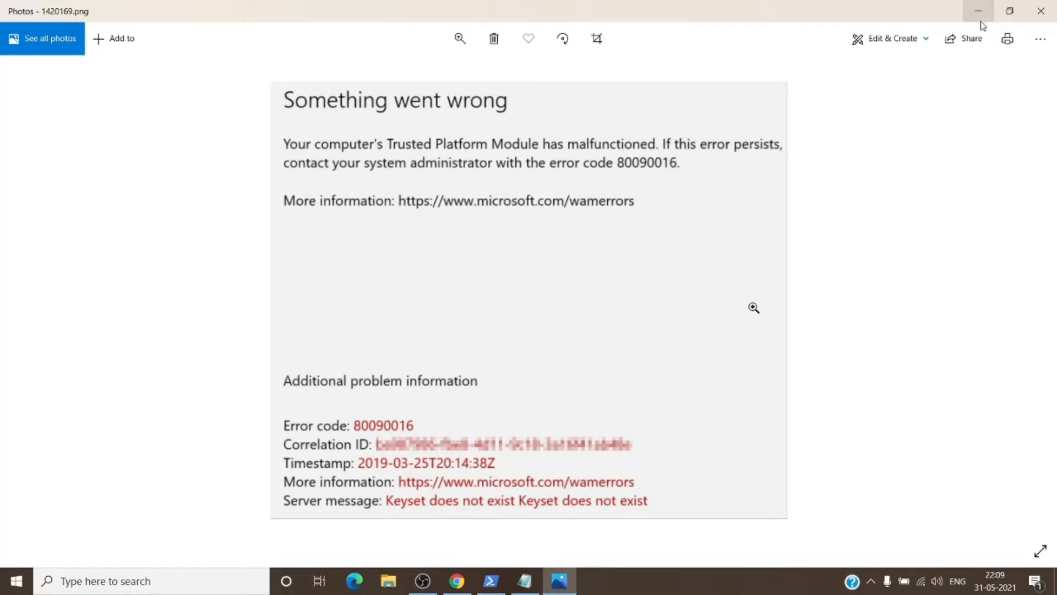
{"action": "mouse_move", "coordinate": [978, 12]}
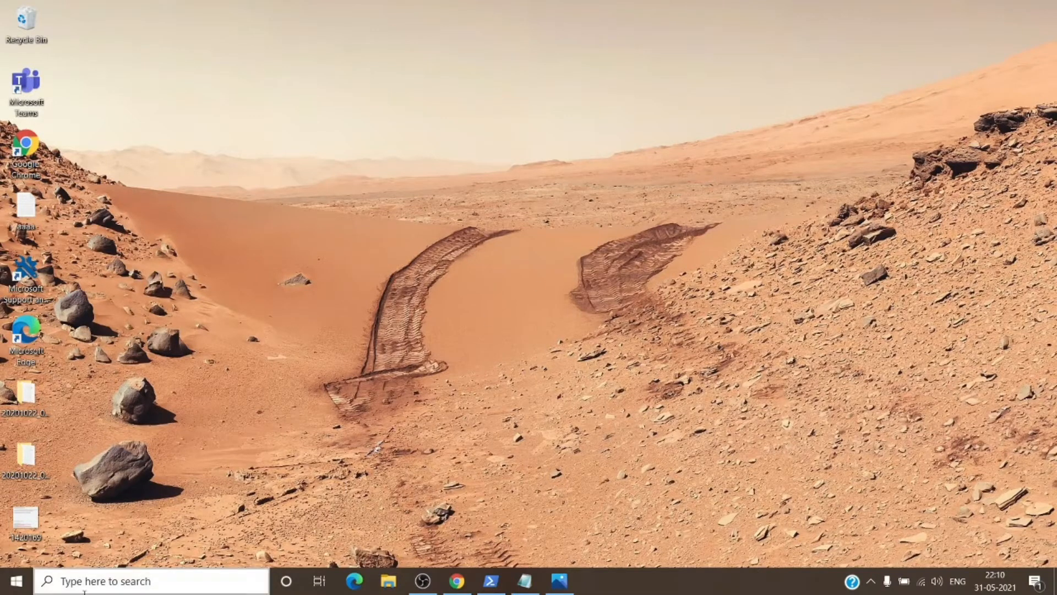
Step: From the Start menu, go to Settings > Accounts > Access work or school
{"action": "left_click", "coordinate": [14, 581]}
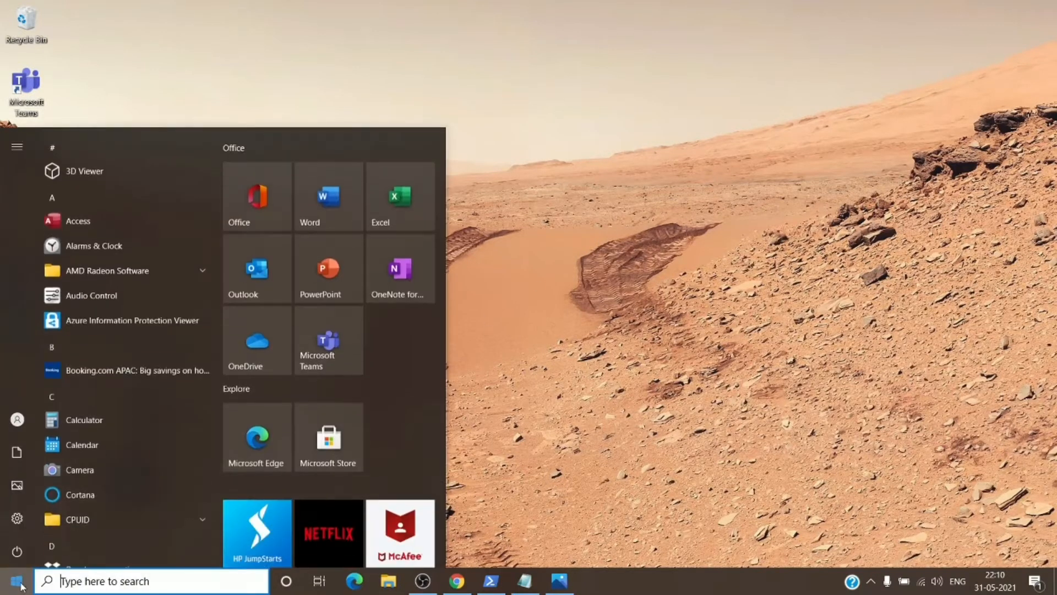
{"action": "left_click", "coordinate": [18, 519]}
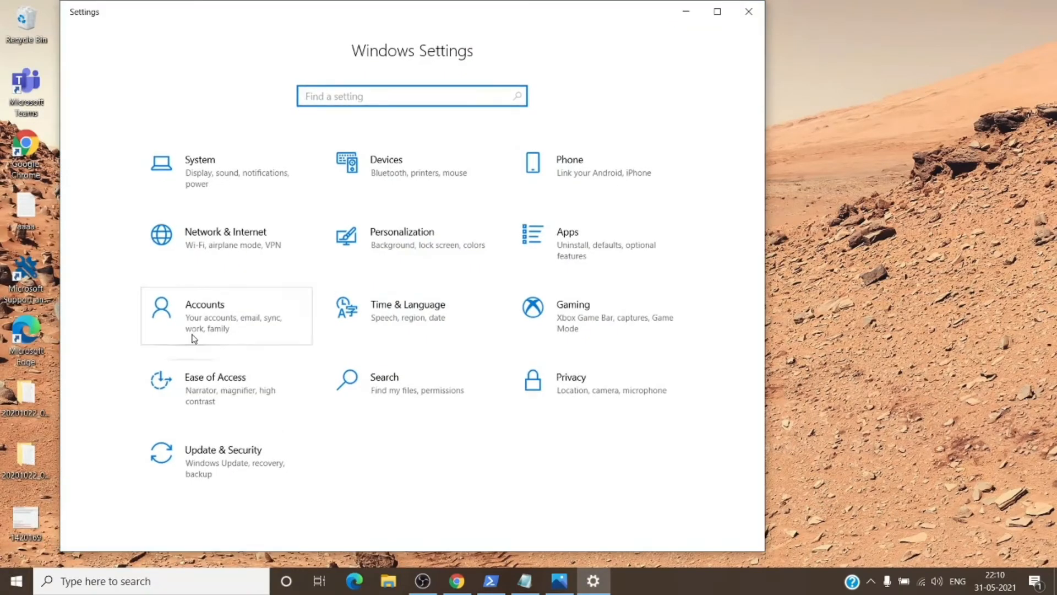
{"action": "left_click", "coordinate": [204, 315]}
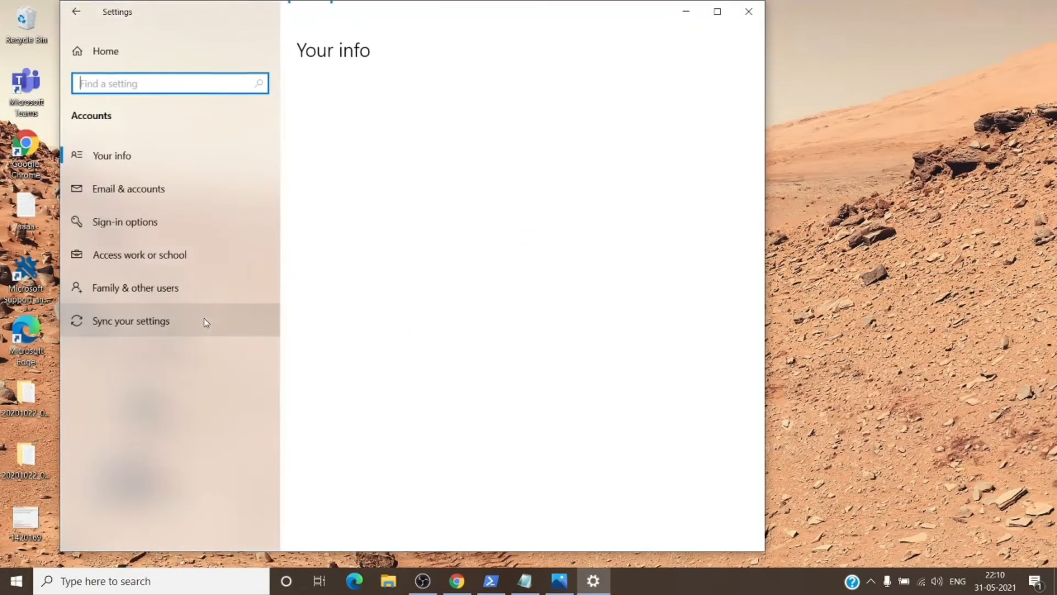
{"action": "left_click", "coordinate": [139, 254]}
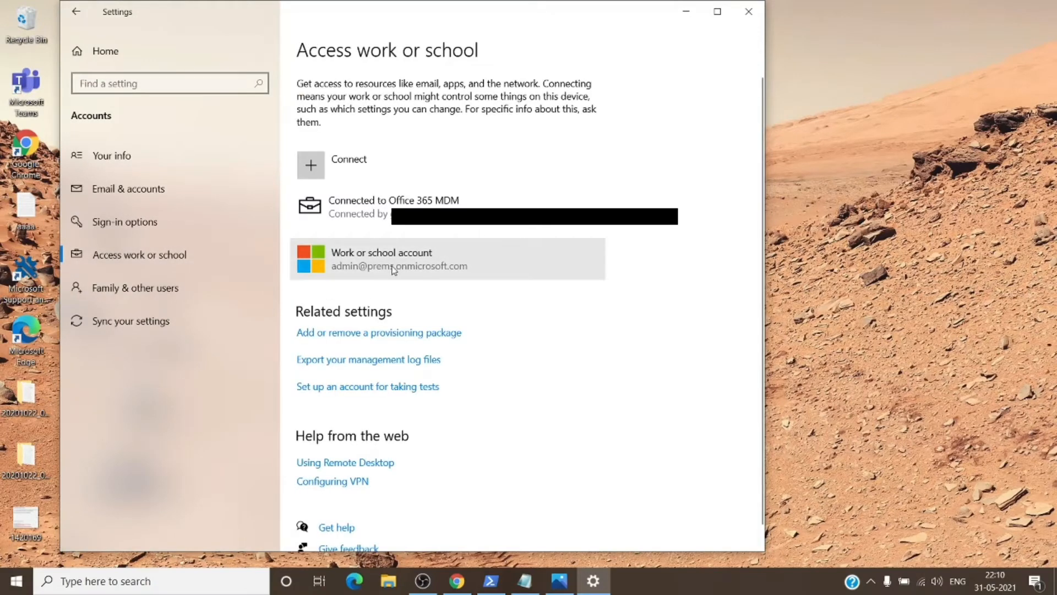
Step: Expand the connected work account to show its manage and disconnect options
{"action": "left_click", "coordinate": [398, 258]}
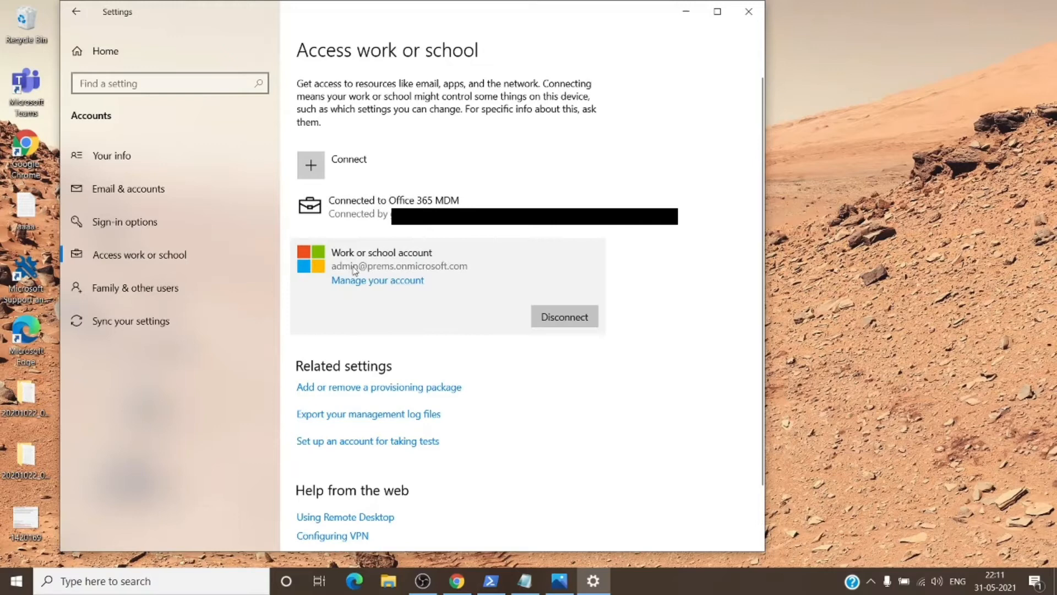
{"action": "mouse_move", "coordinate": [408, 269]}
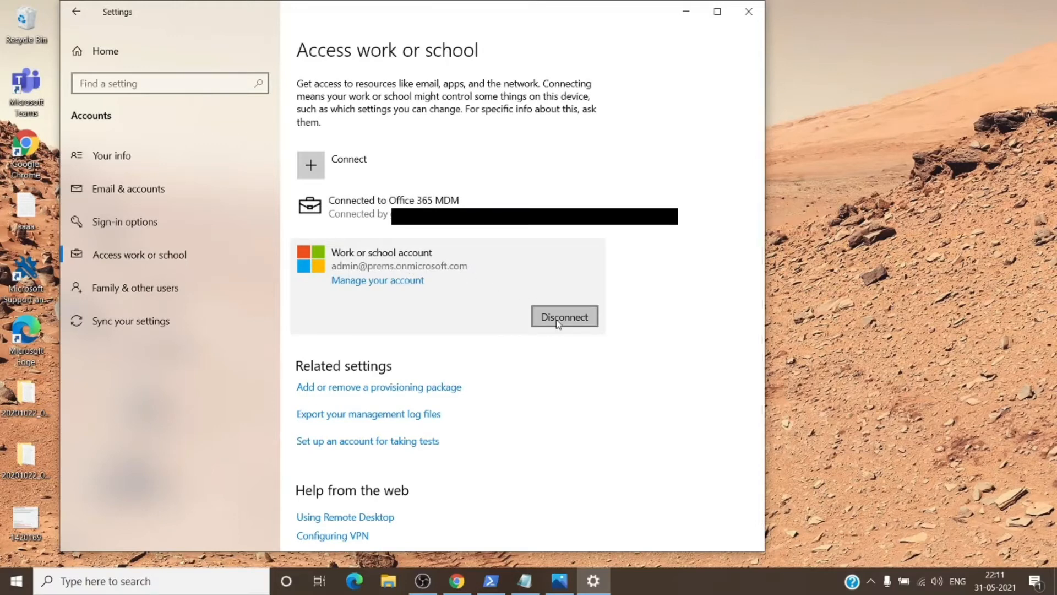
{"action": "mouse_move", "coordinate": [516, 317]}
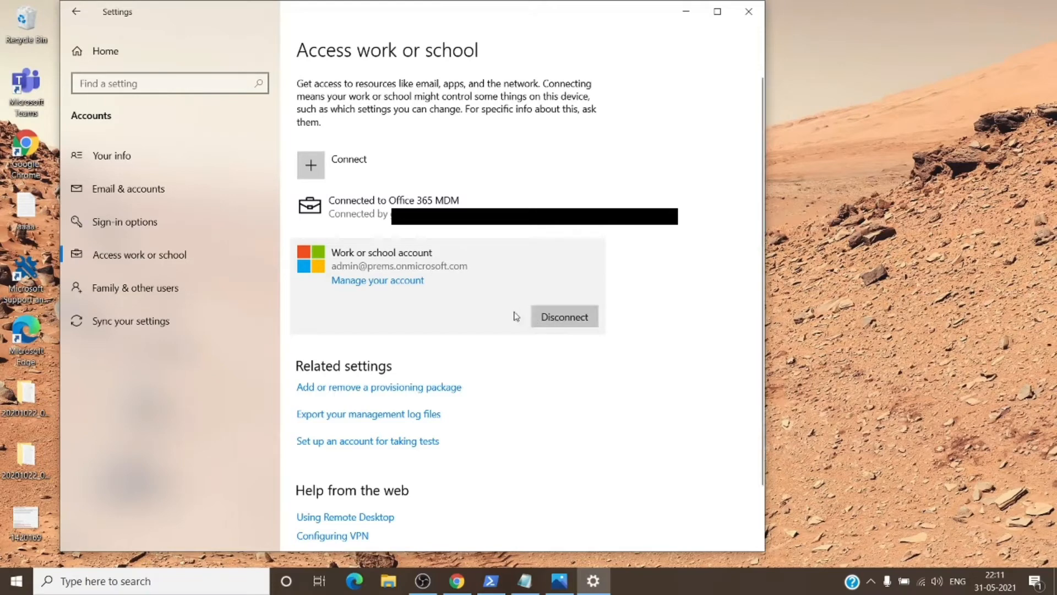
{"action": "mouse_move", "coordinate": [306, 60]}
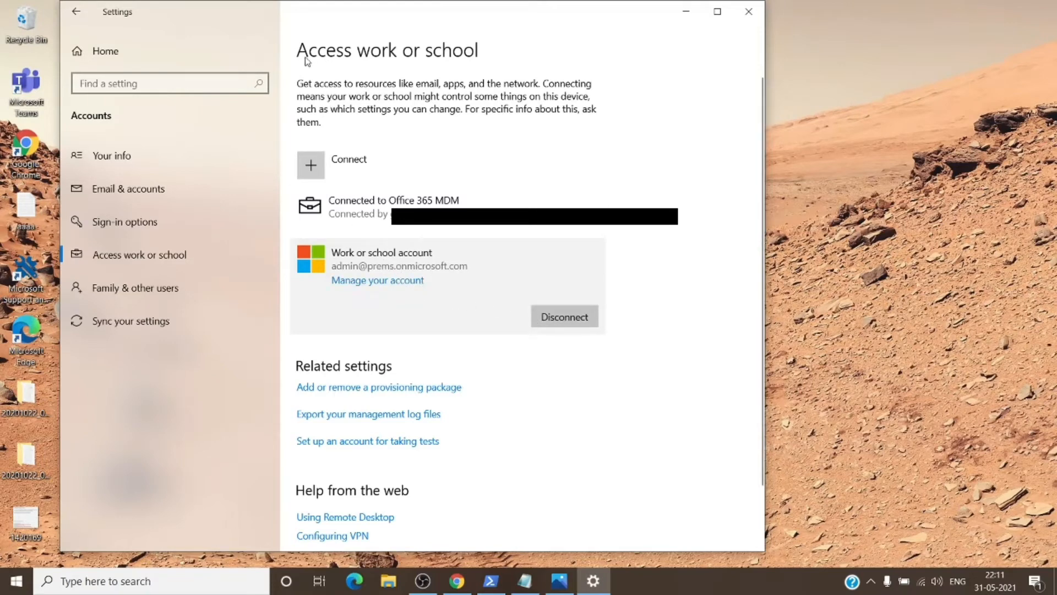
{"action": "mouse_move", "coordinate": [336, 257]}
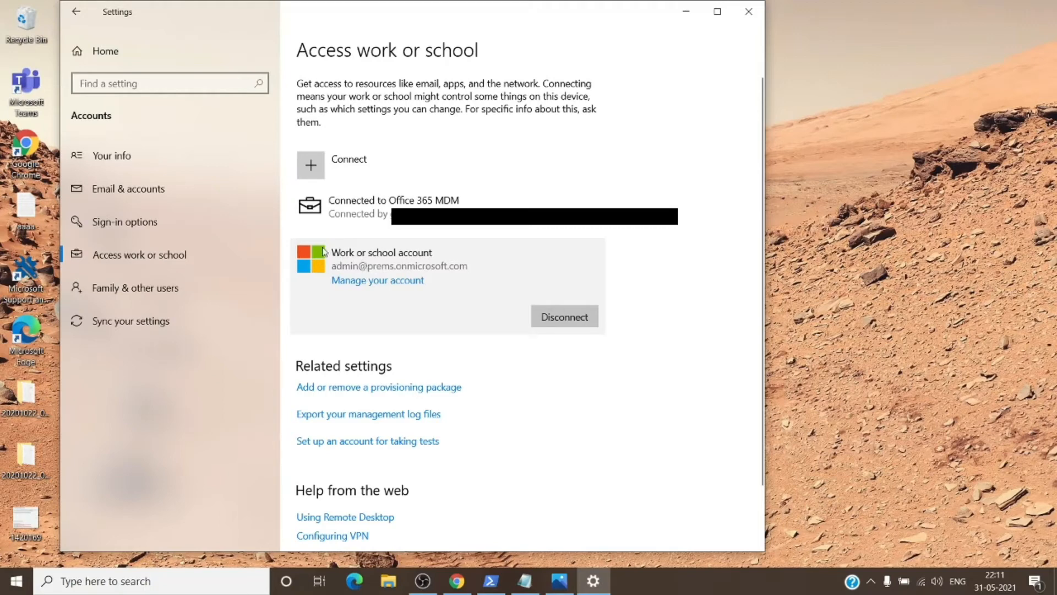
{"action": "mouse_move", "coordinate": [564, 315]}
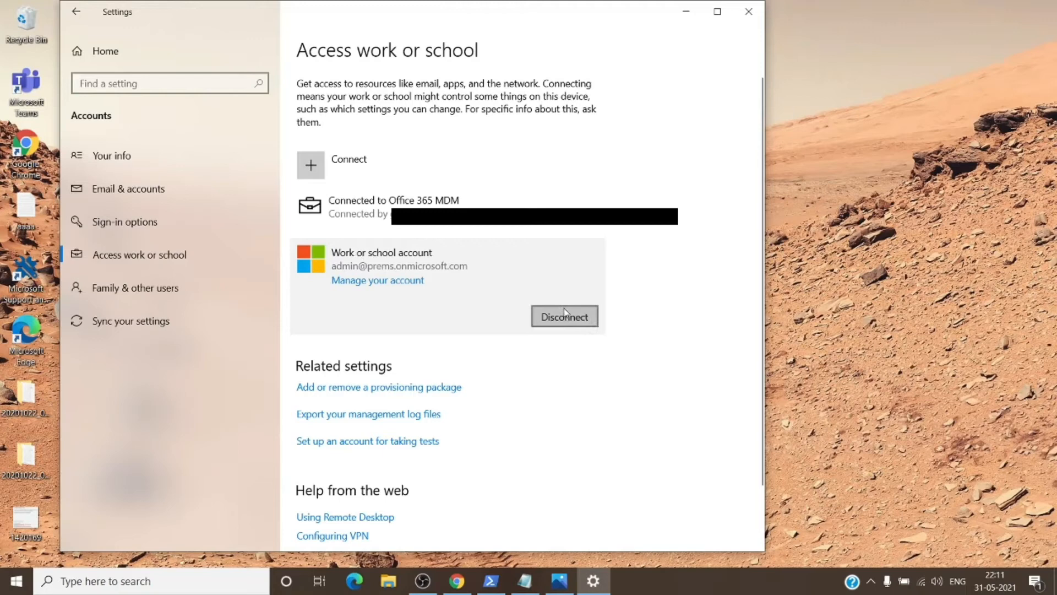
{"action": "mouse_move", "coordinate": [686, 332]}
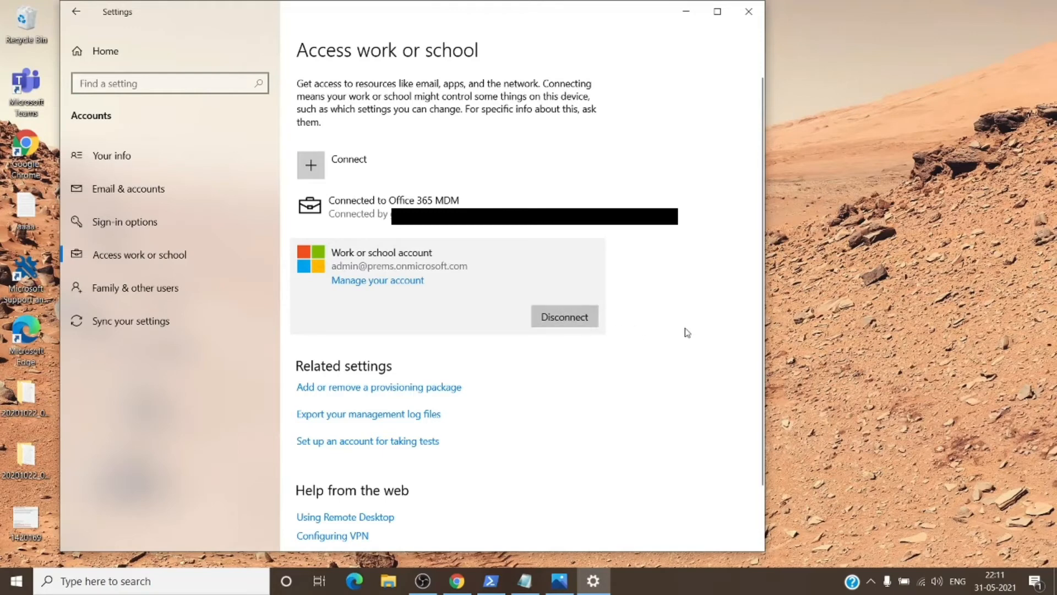
{"action": "mouse_move", "coordinate": [720, 290]}
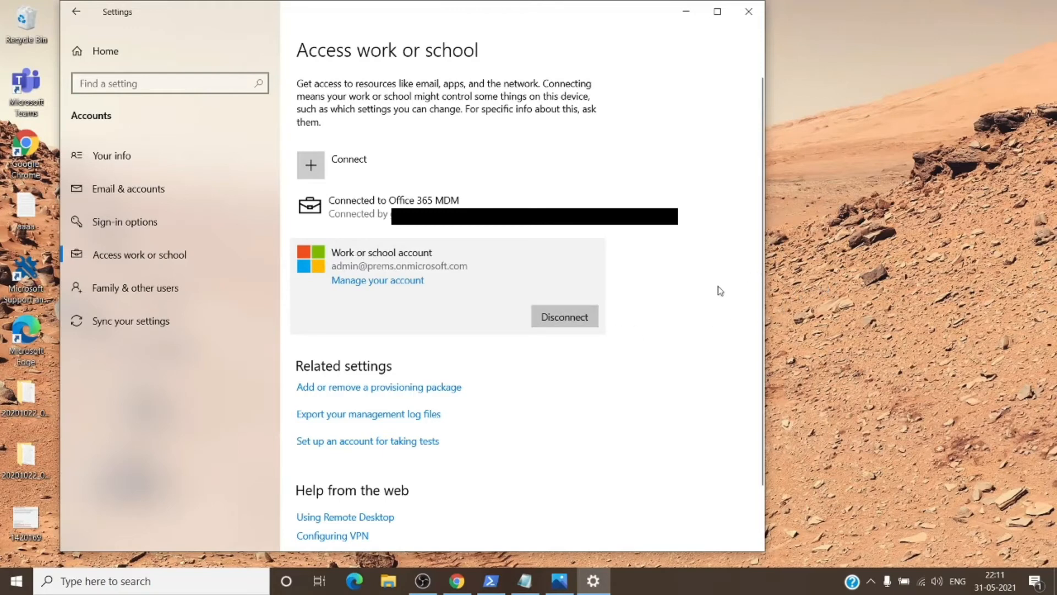
{"action": "mouse_move", "coordinate": [703, 307]}
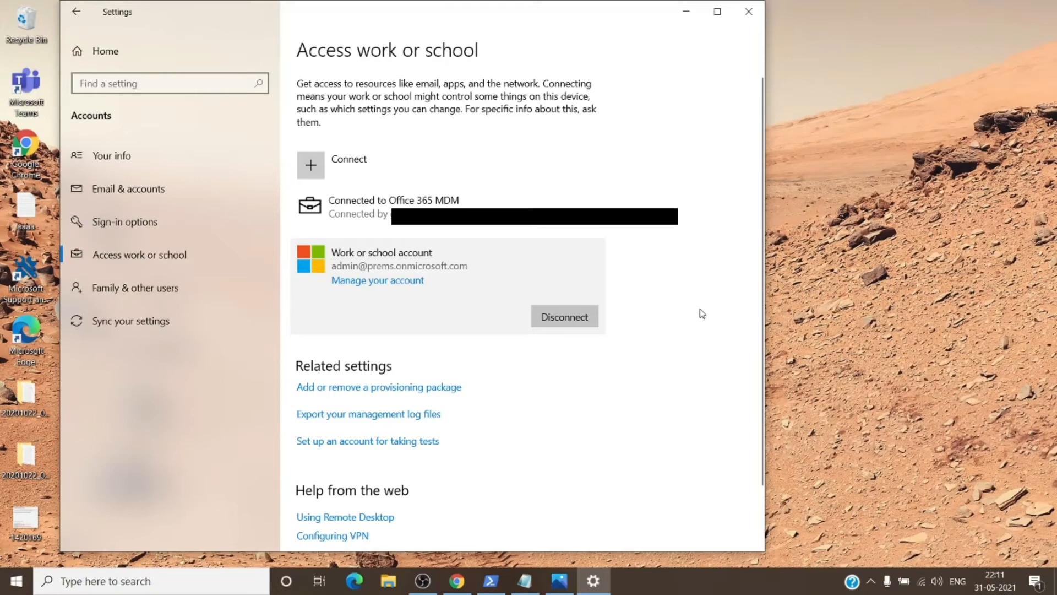
{"action": "mouse_move", "coordinate": [693, 306]}
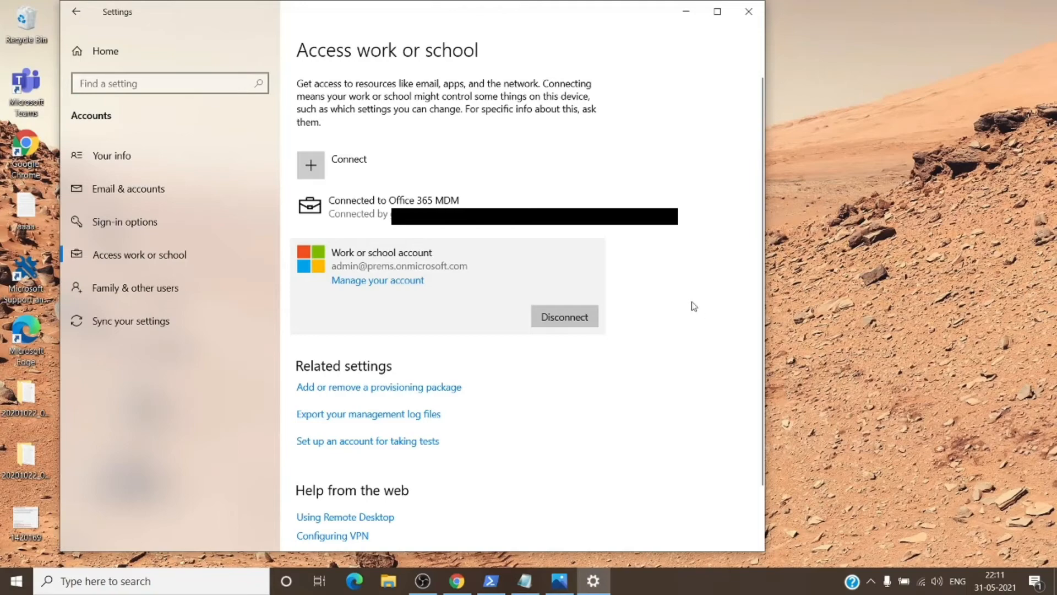
{"action": "mouse_move", "coordinate": [701, 166]}
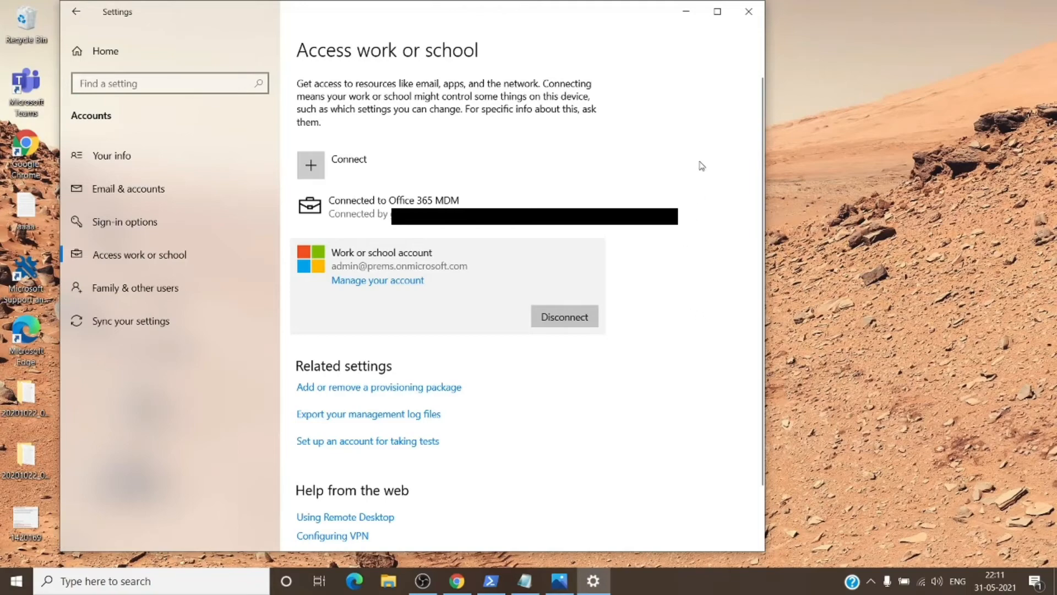
{"action": "mouse_move", "coordinate": [548, 528]}
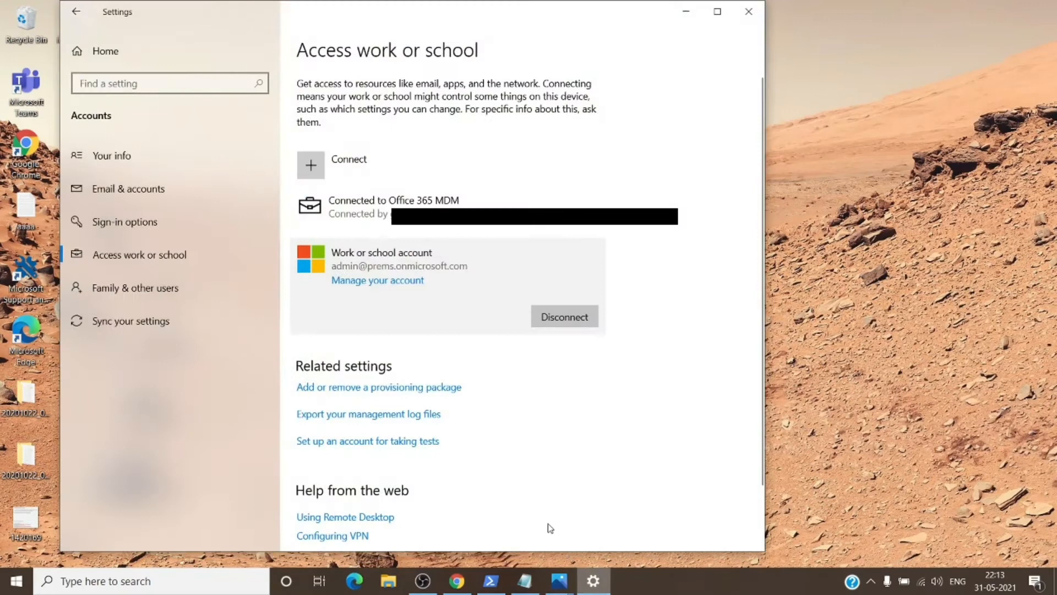
{"action": "mouse_move", "coordinate": [369, 271]}
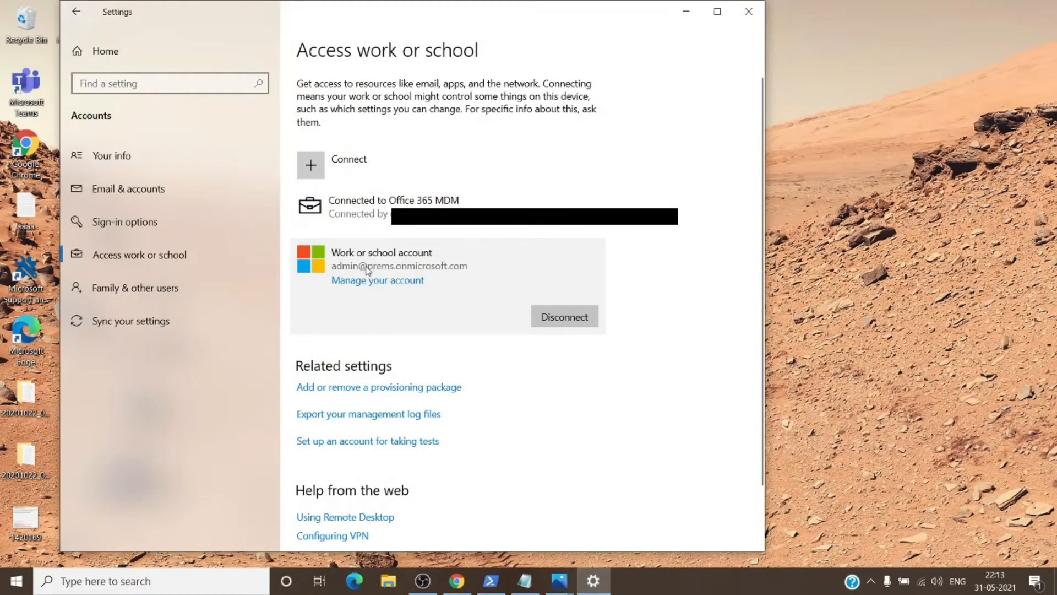
{"action": "mouse_move", "coordinate": [371, 268]}
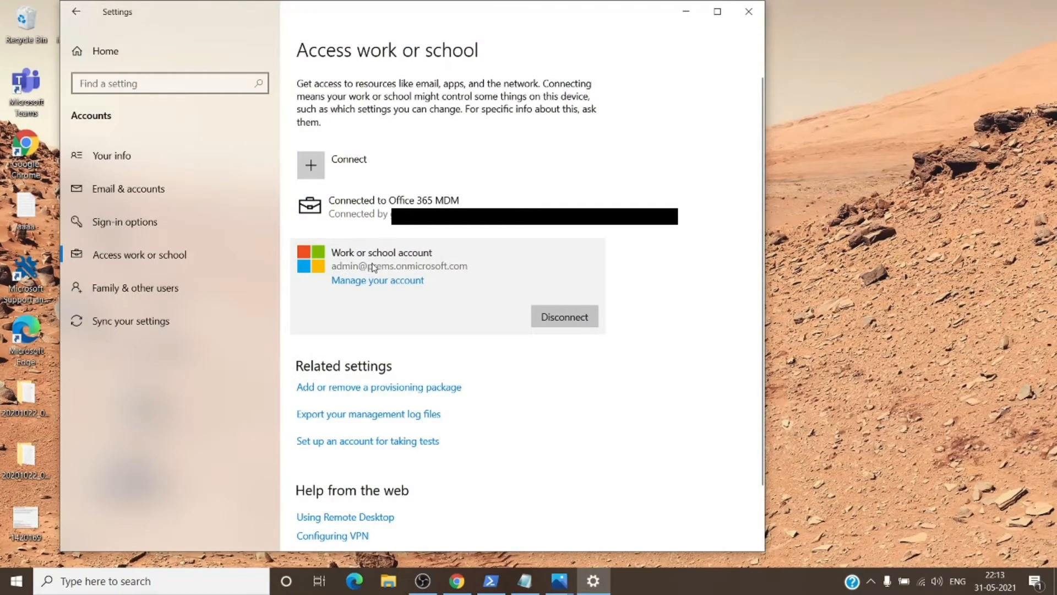
{"action": "mouse_move", "coordinate": [381, 273]}
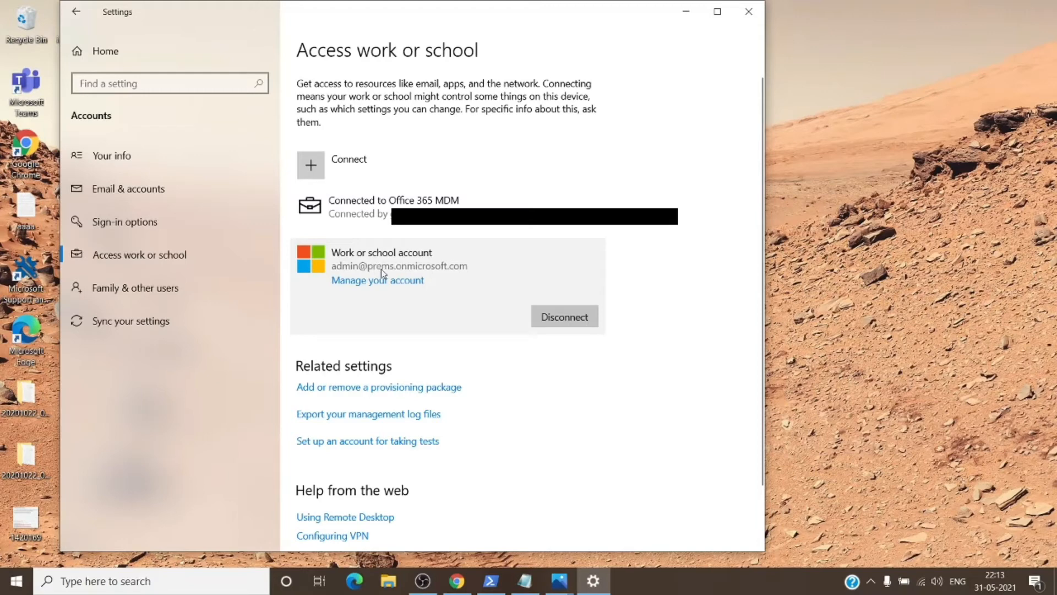
Step: Expand 'Connected to Office 365 MDM' to reveal its Info and Disconnect buttons
{"action": "left_click", "coordinate": [445, 208]}
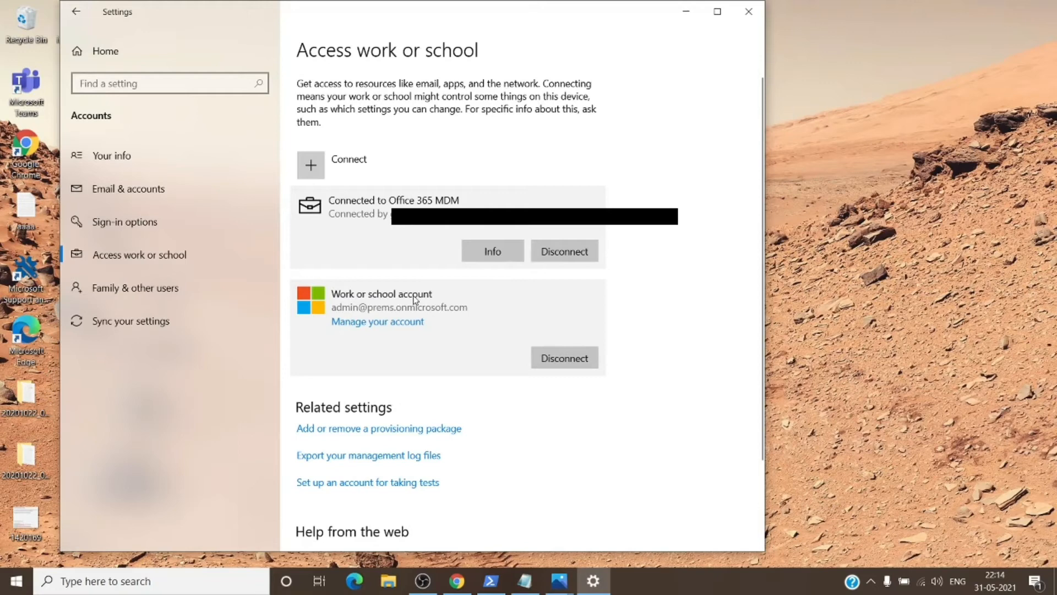
{"action": "mouse_move", "coordinate": [418, 294]}
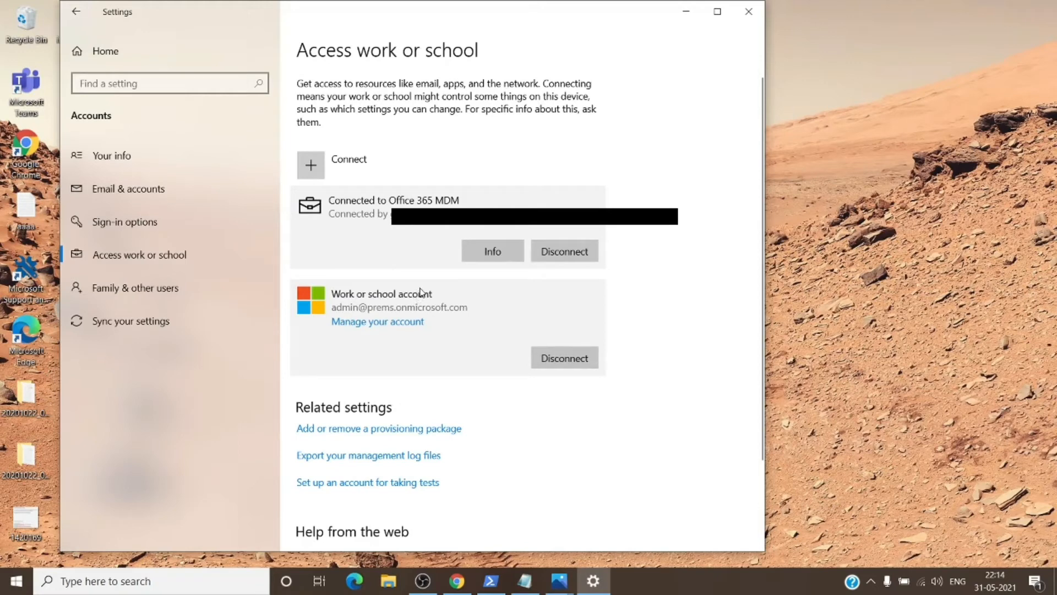
{"action": "mouse_move", "coordinate": [512, 318]}
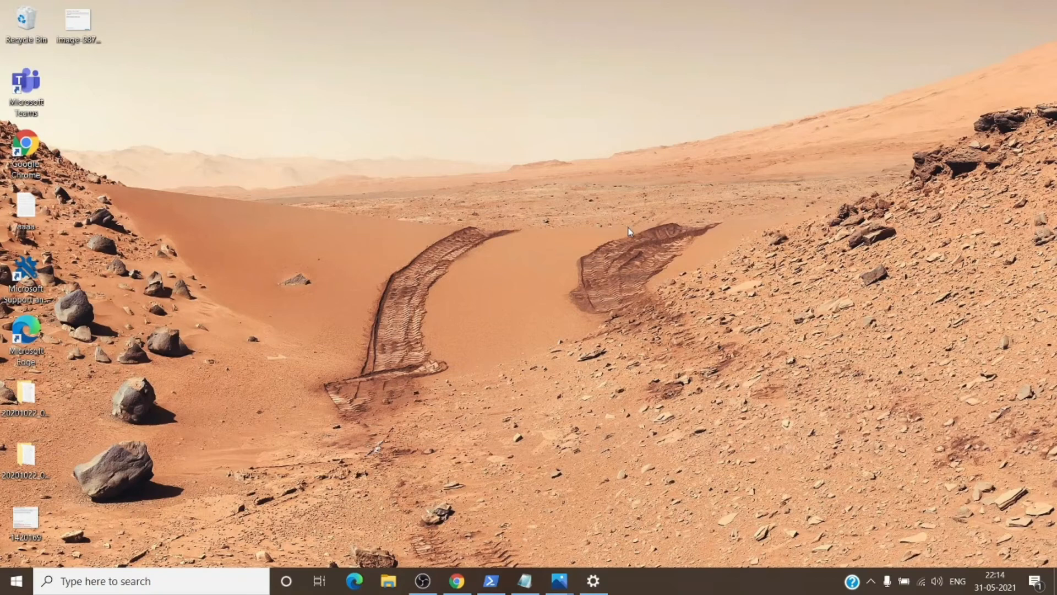
{"action": "mouse_move", "coordinate": [618, 256]}
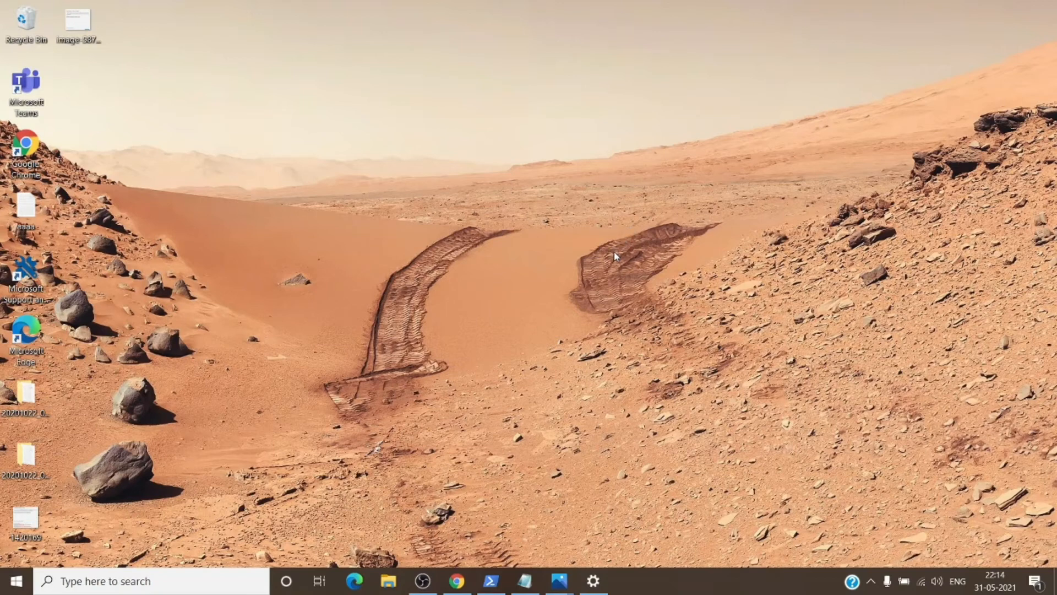
{"action": "mouse_move", "coordinate": [610, 456]}
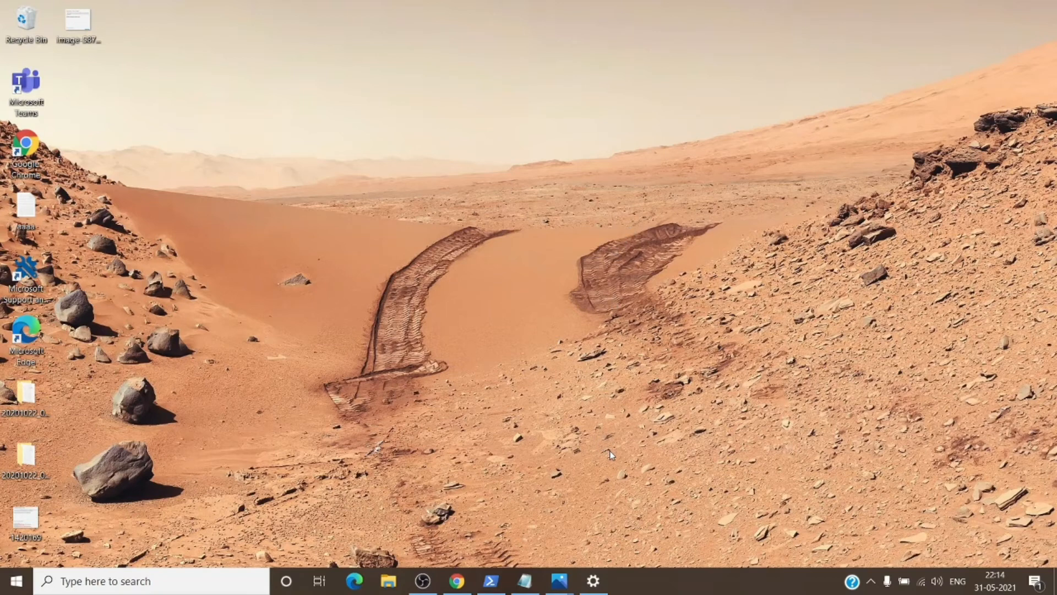
{"action": "mouse_move", "coordinate": [558, 580]}
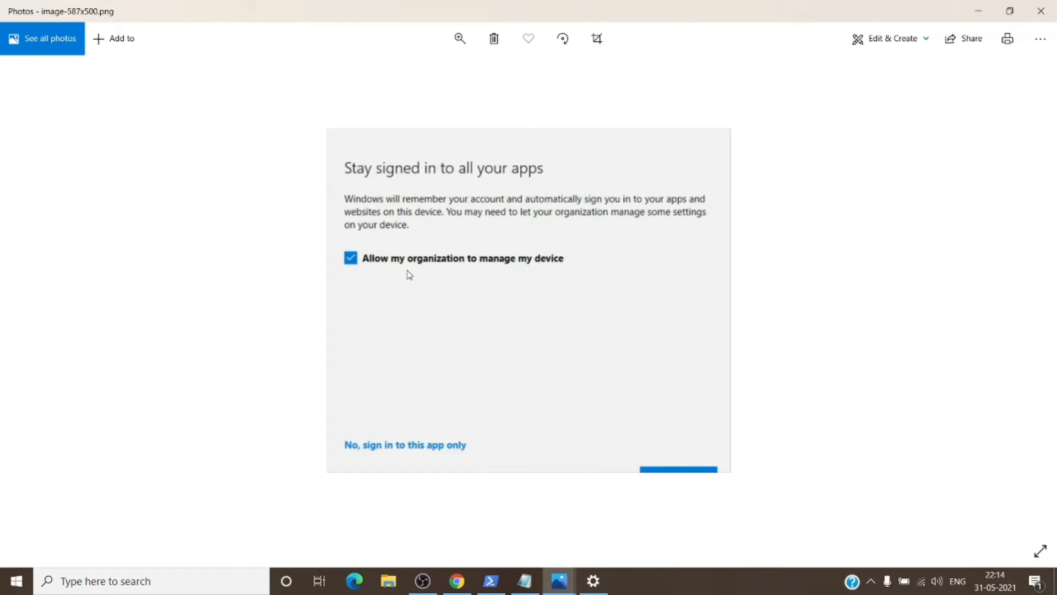
{"action": "mouse_move", "coordinate": [532, 283]}
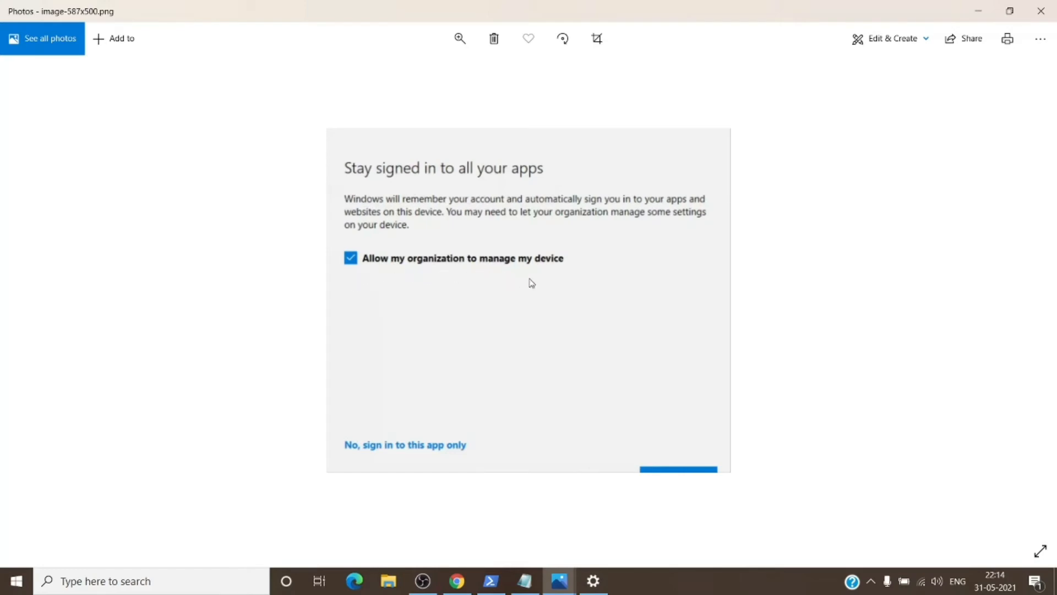
{"action": "mouse_move", "coordinate": [538, 282]}
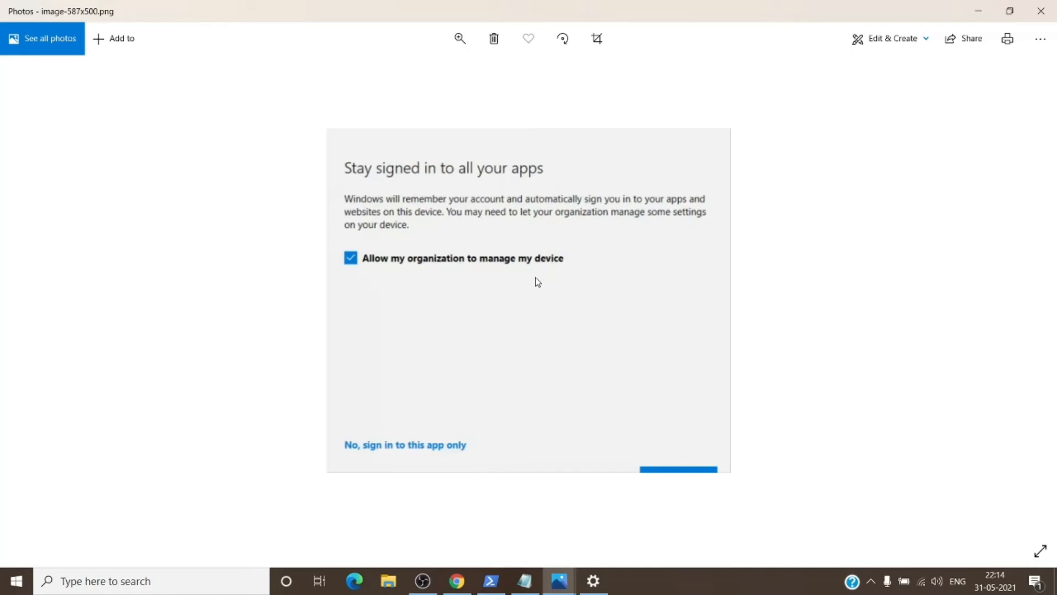
{"action": "mouse_move", "coordinate": [340, 484]}
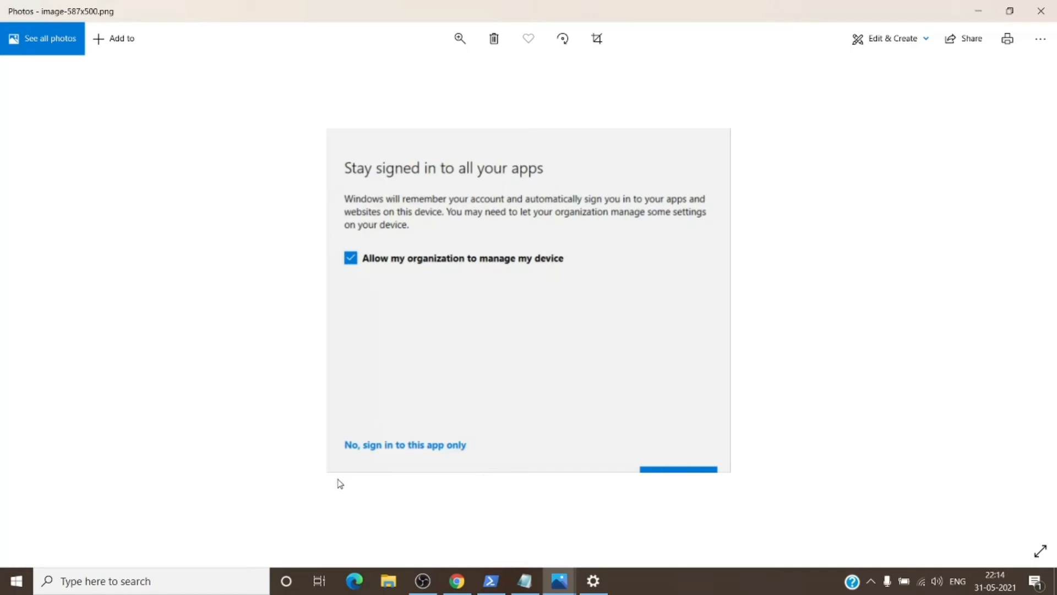
{"action": "mouse_move", "coordinate": [396, 464]}
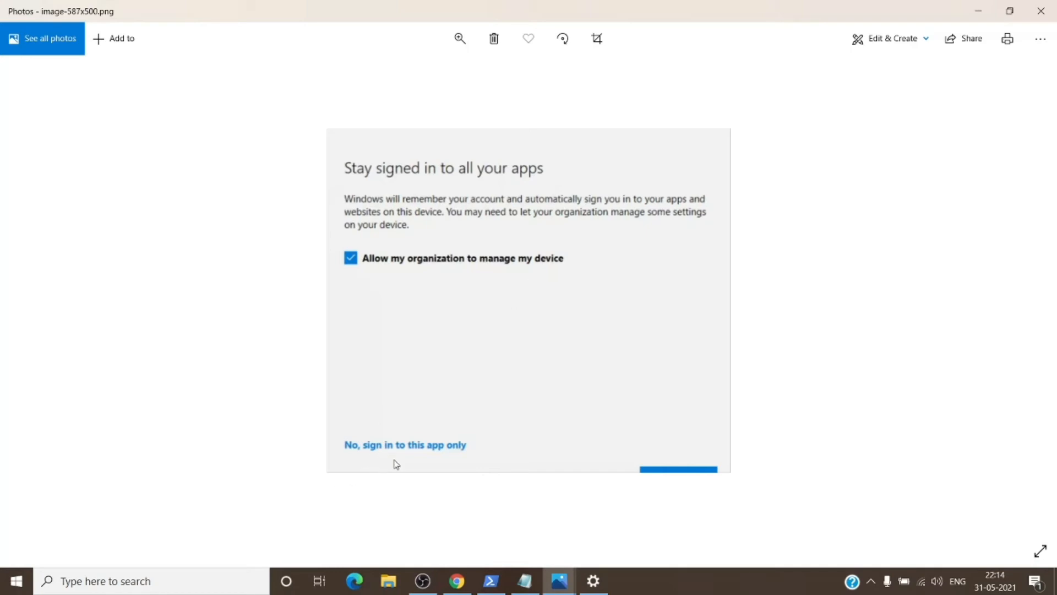
{"action": "mouse_move", "coordinate": [439, 460]}
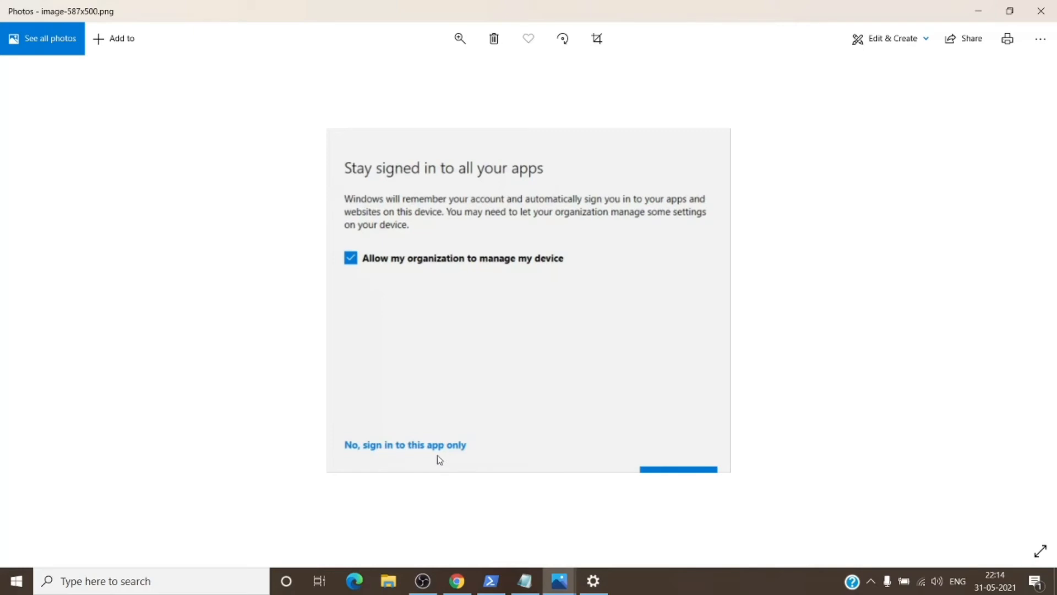
{"action": "mouse_move", "coordinate": [408, 446]}
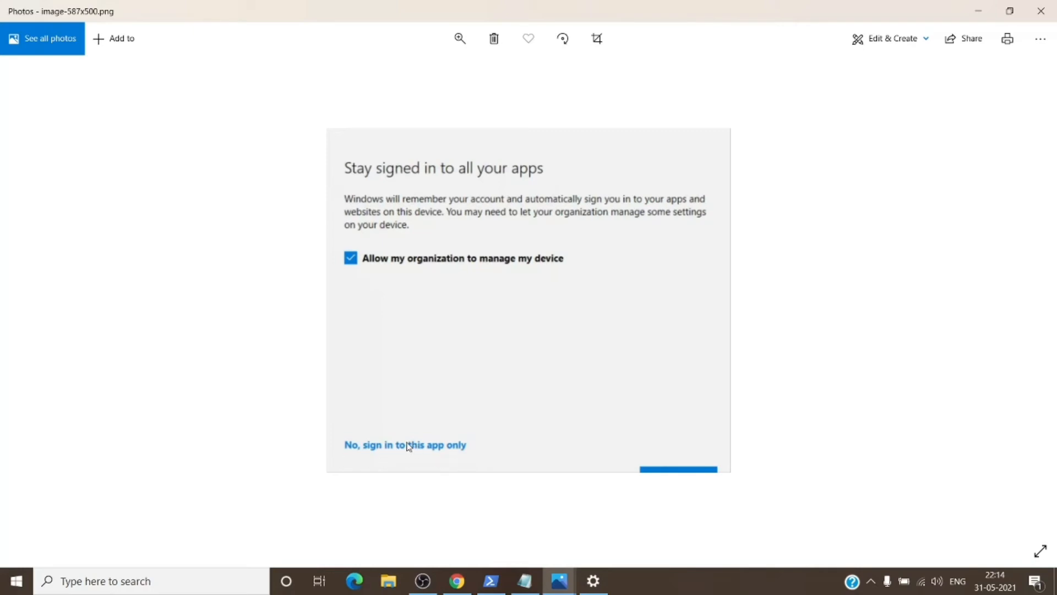
{"action": "mouse_move", "coordinate": [378, 260]}
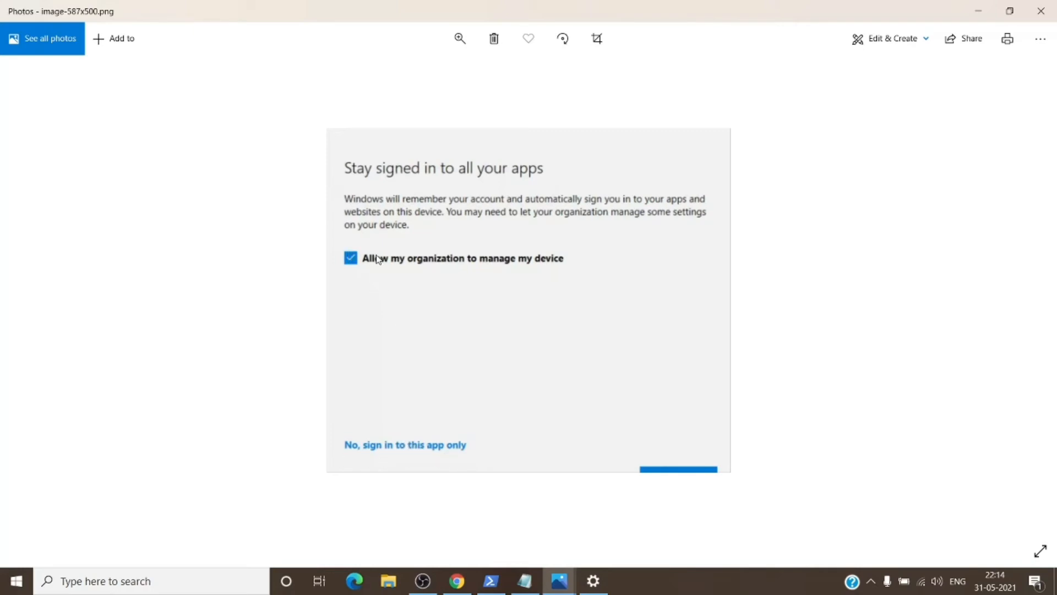
{"action": "mouse_move", "coordinate": [397, 455]}
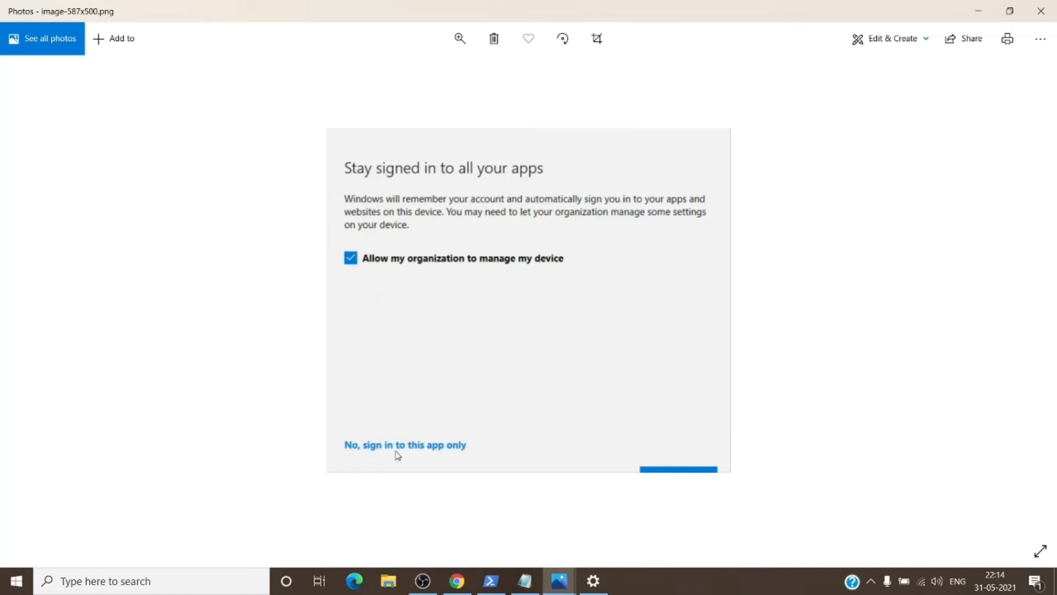
{"action": "mouse_move", "coordinate": [475, 457]}
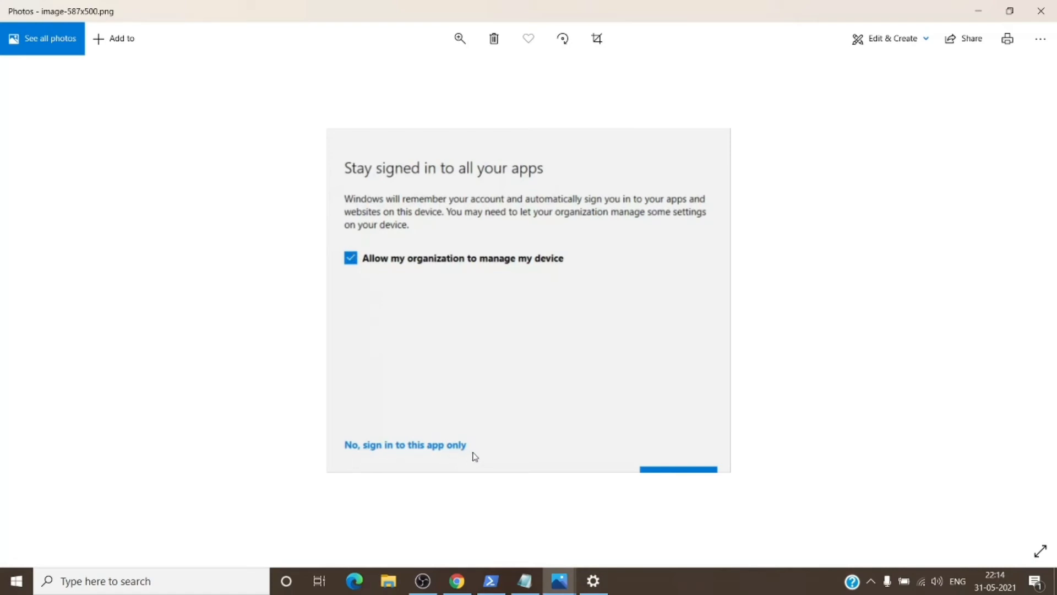
{"action": "mouse_move", "coordinate": [640, 319]}
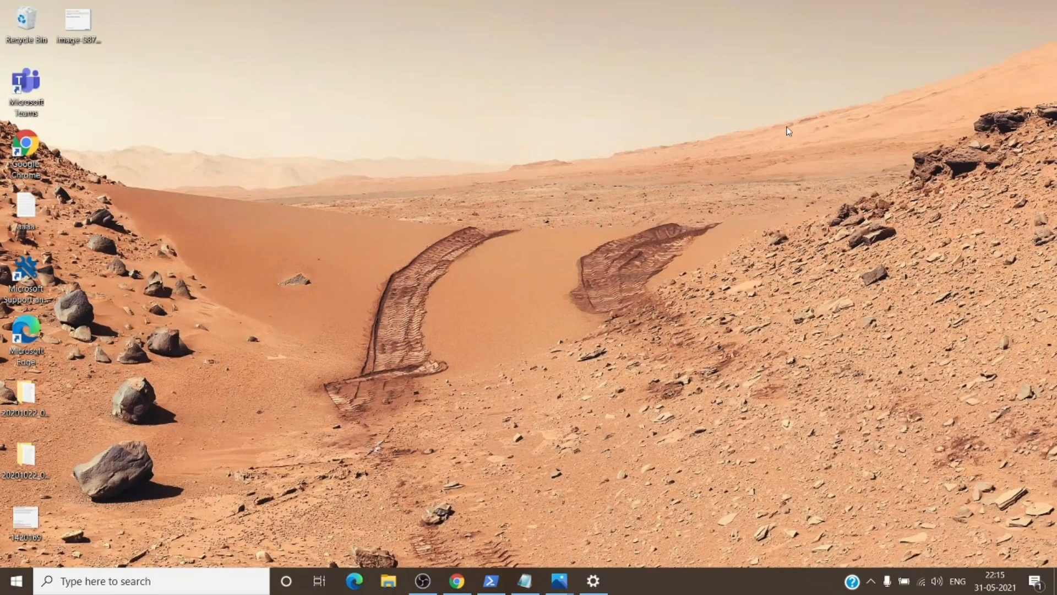
{"action": "mouse_move", "coordinate": [658, 235]}
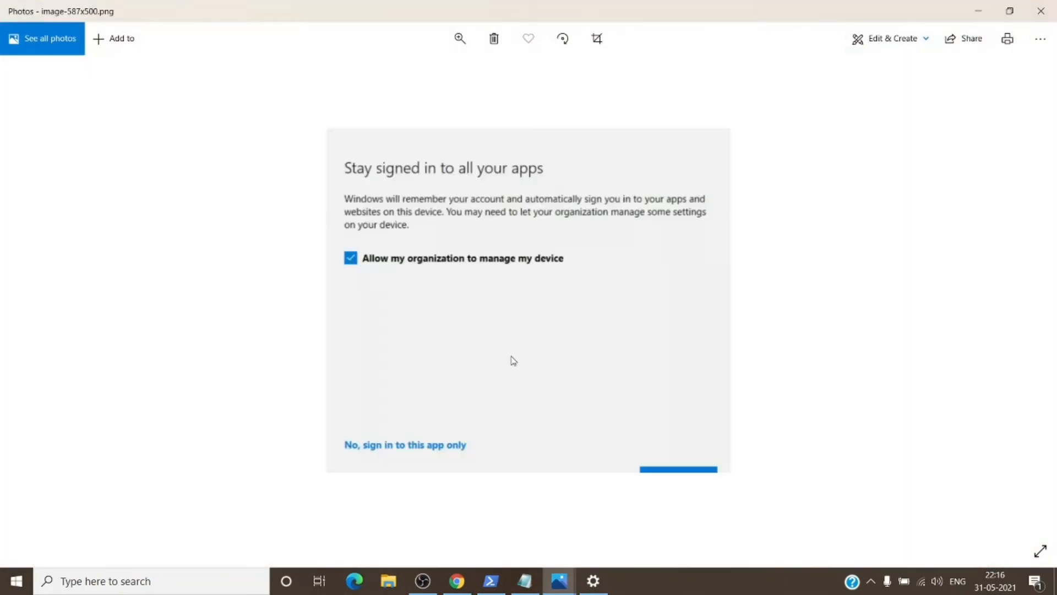
{"action": "mouse_move", "coordinate": [529, 293]}
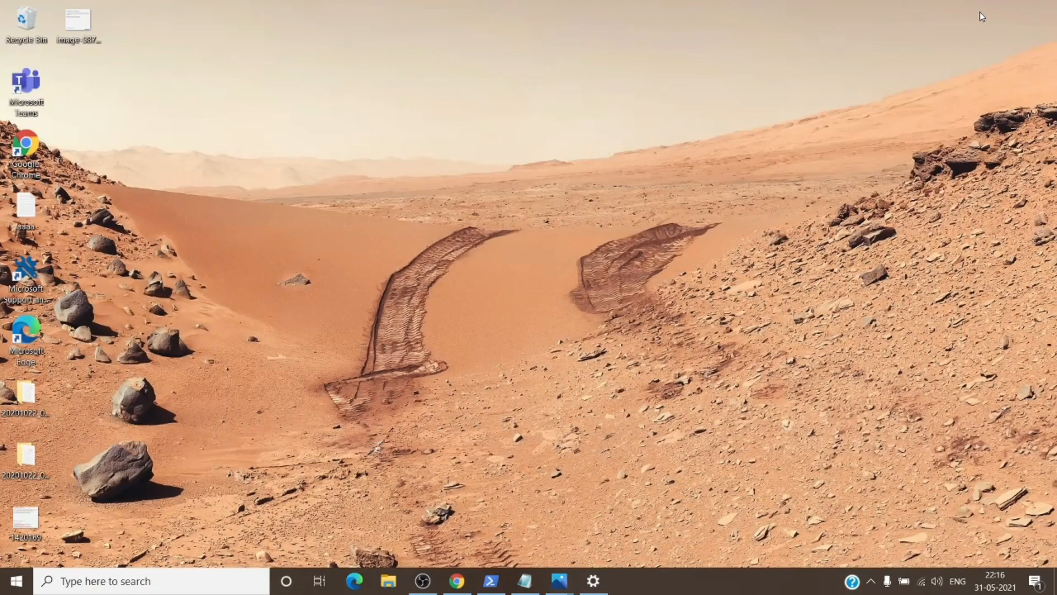
{"action": "mouse_move", "coordinate": [807, 252]}
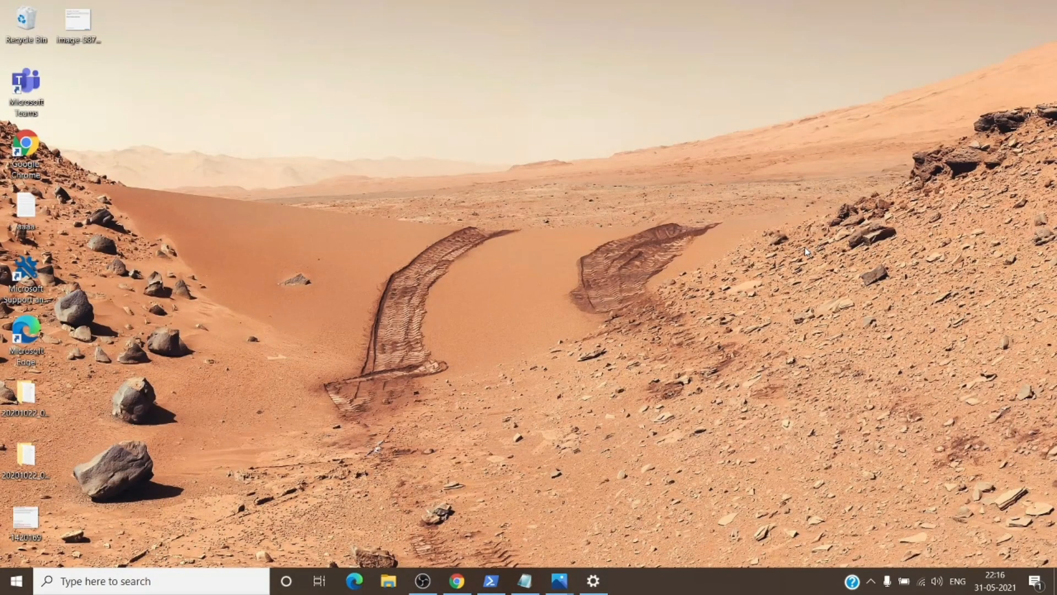